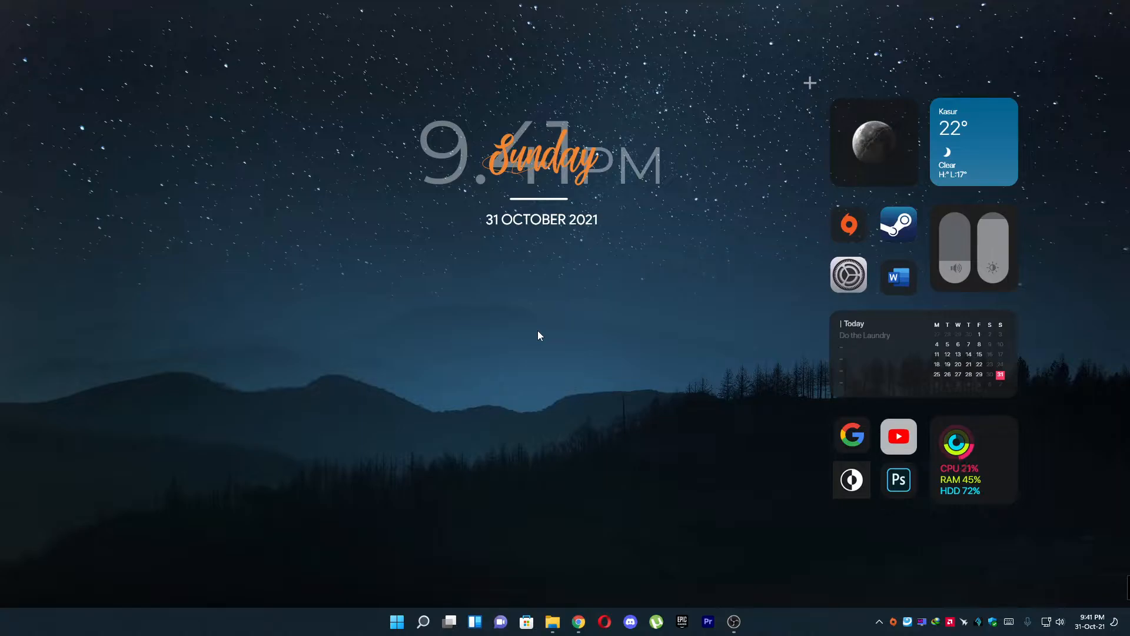
Bring up the Start button's Quick Link menu of system tools.
right_click(395, 620)
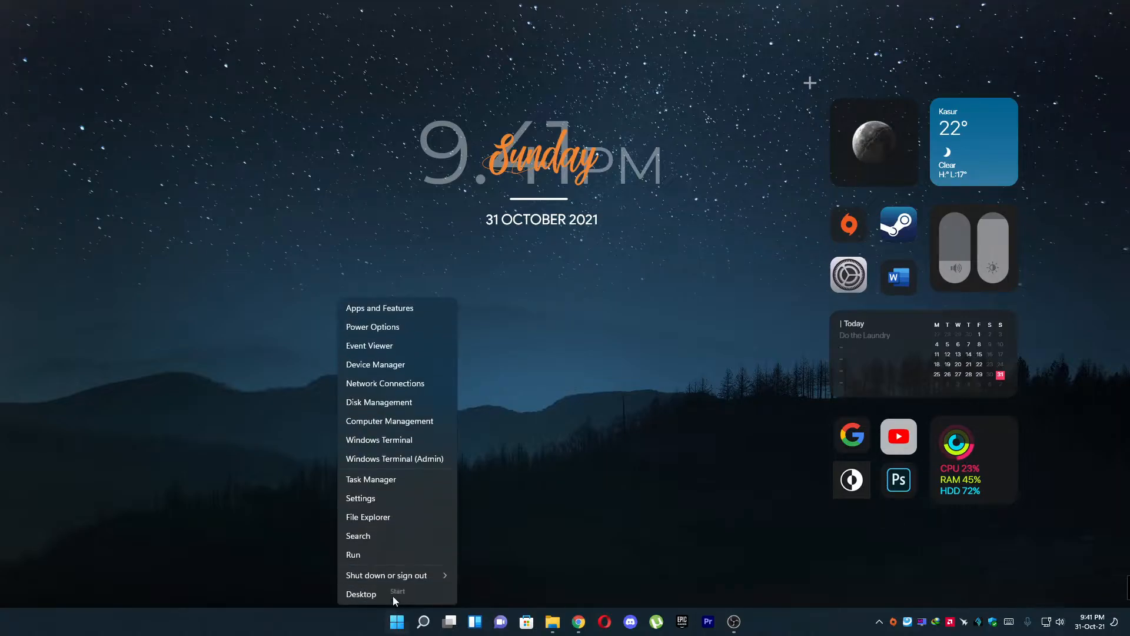
Launch Windows Settings from the Quick Link menu, landing on the System page.
left_click(361, 498)
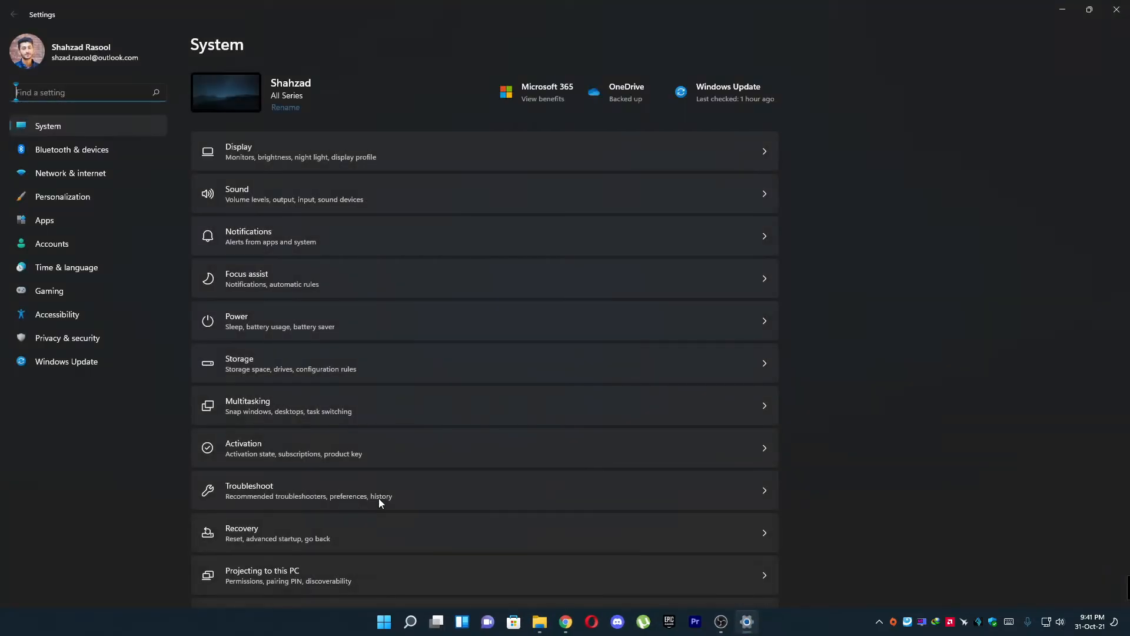
mouse_move(350, 197)
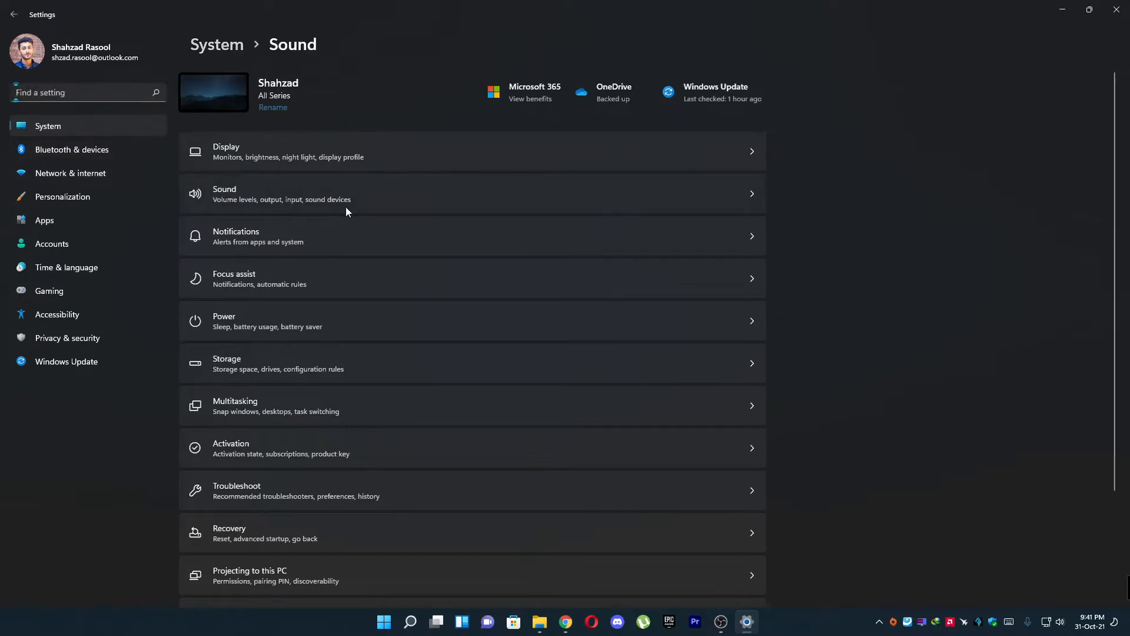
Go to System > Sound and check the microphone input volume slider reads 100.
left_click(347, 194)
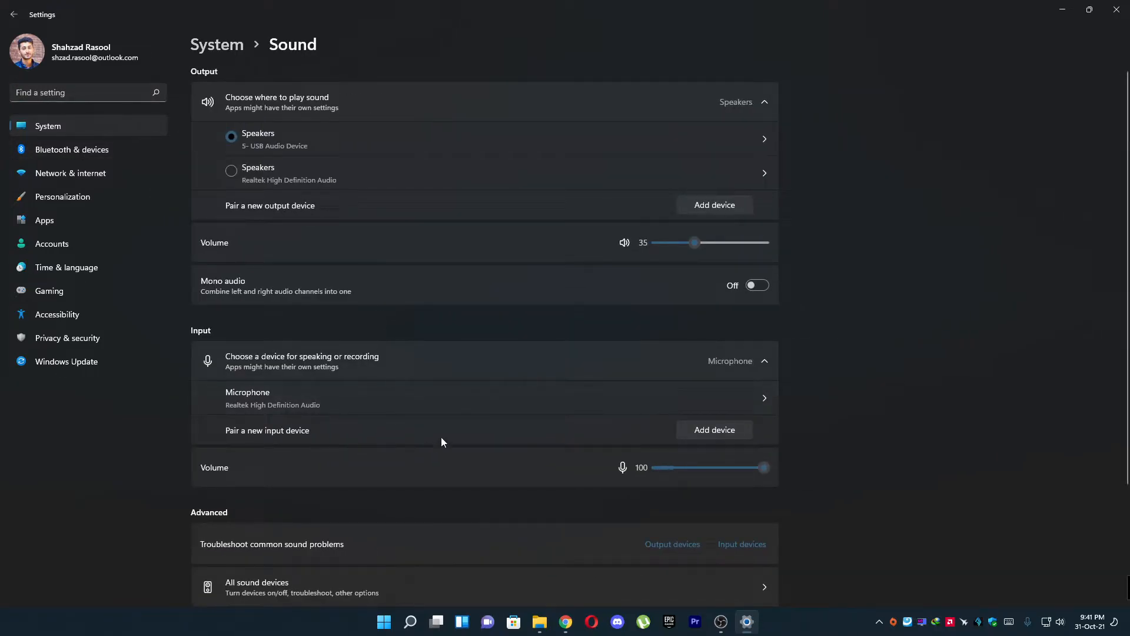
mouse_move(207, 332)
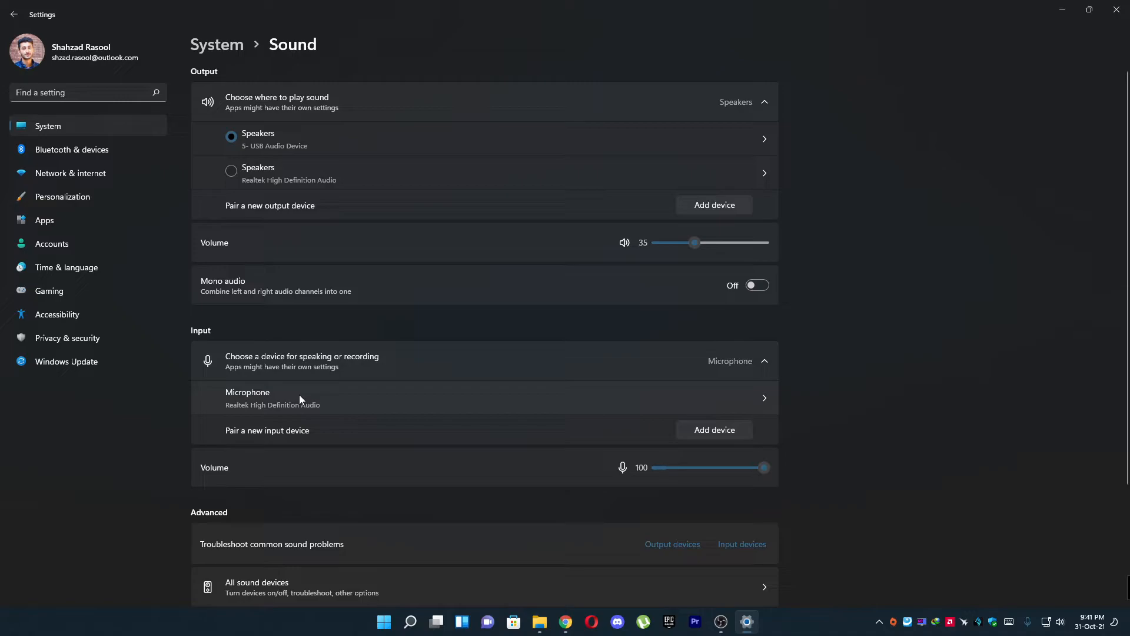
mouse_move(210, 478)
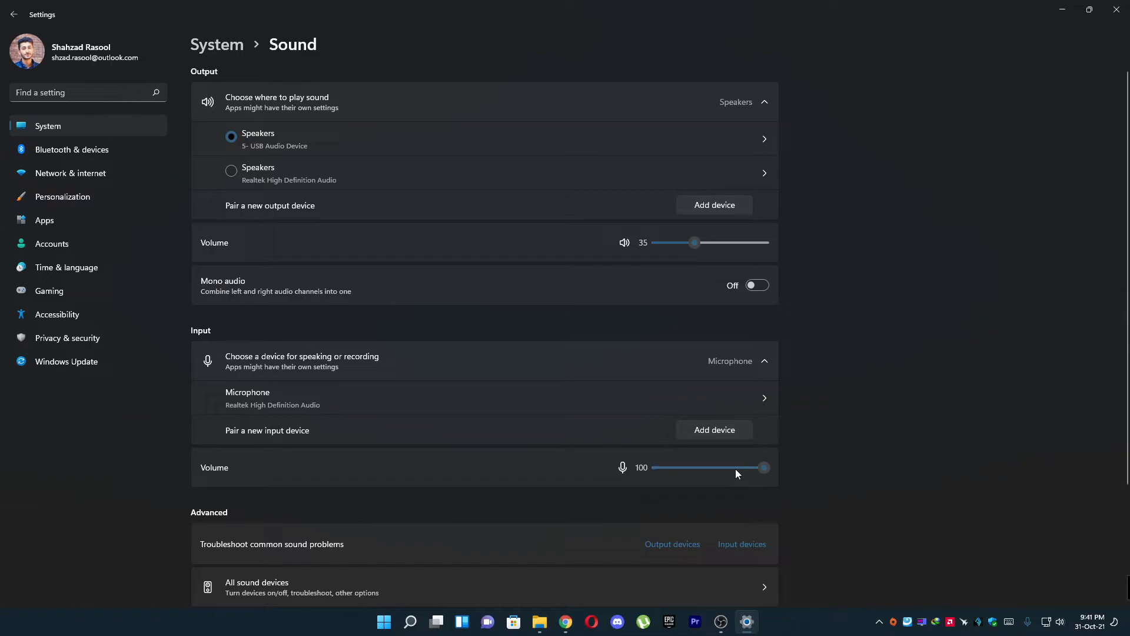
mouse_move(747, 414)
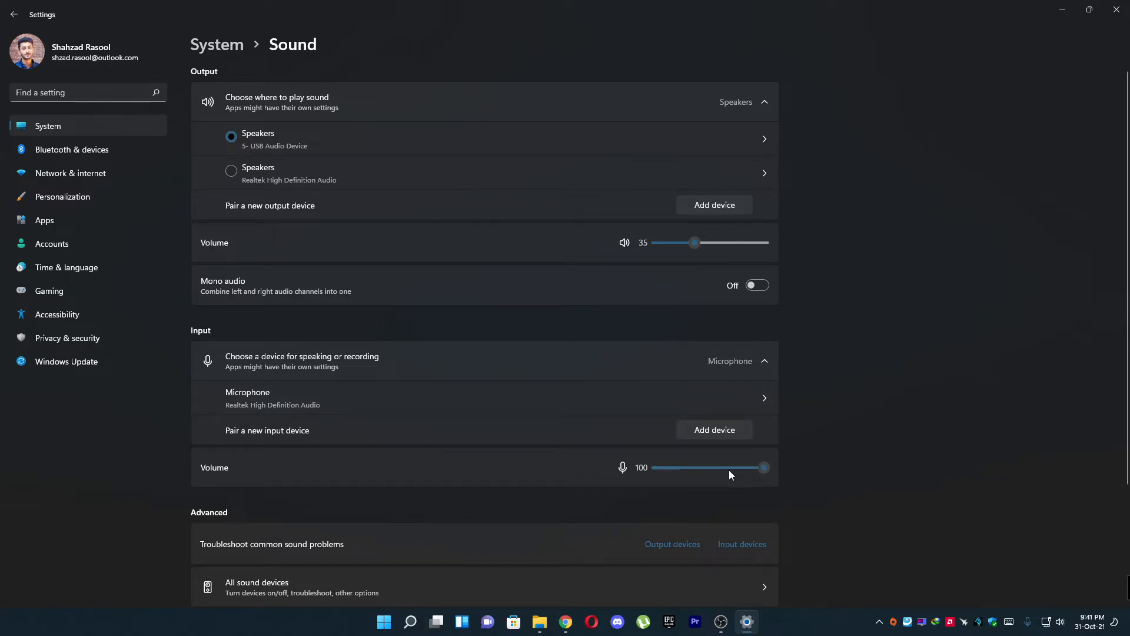
mouse_move(759, 472)
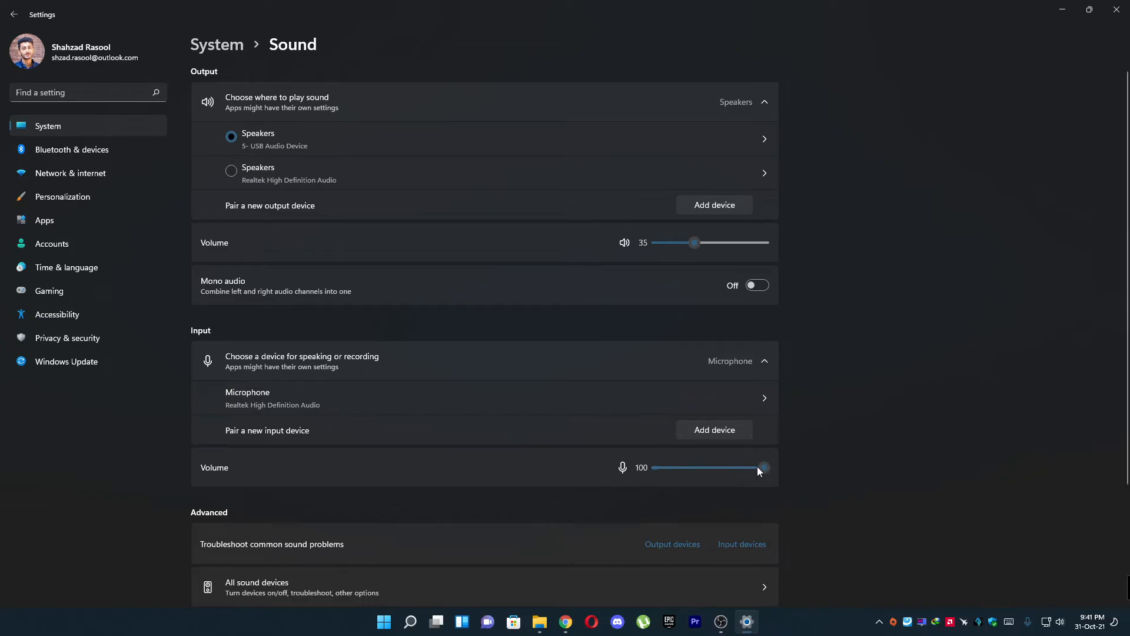